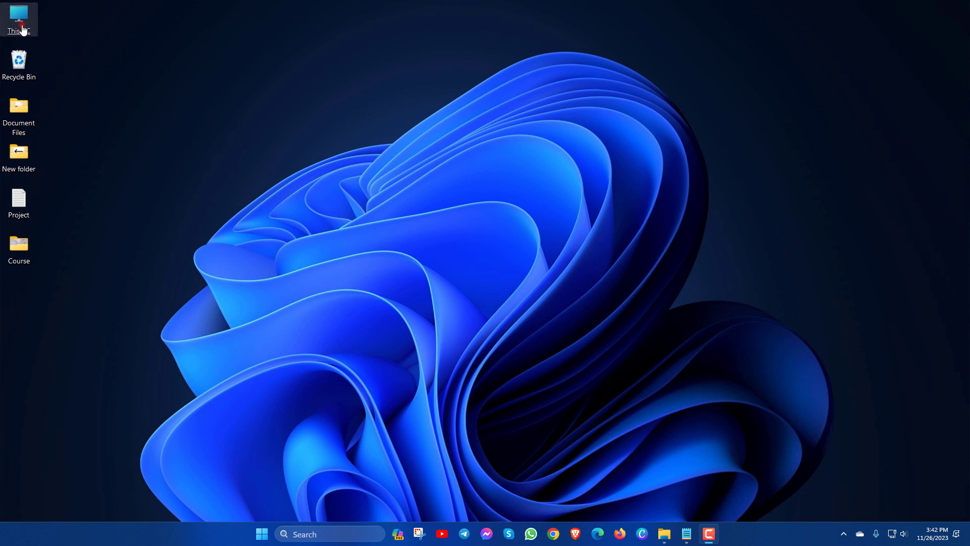
# Open This PC from the desktop to see which drives are listed.
pyautogui.doubleClick(18, 16)
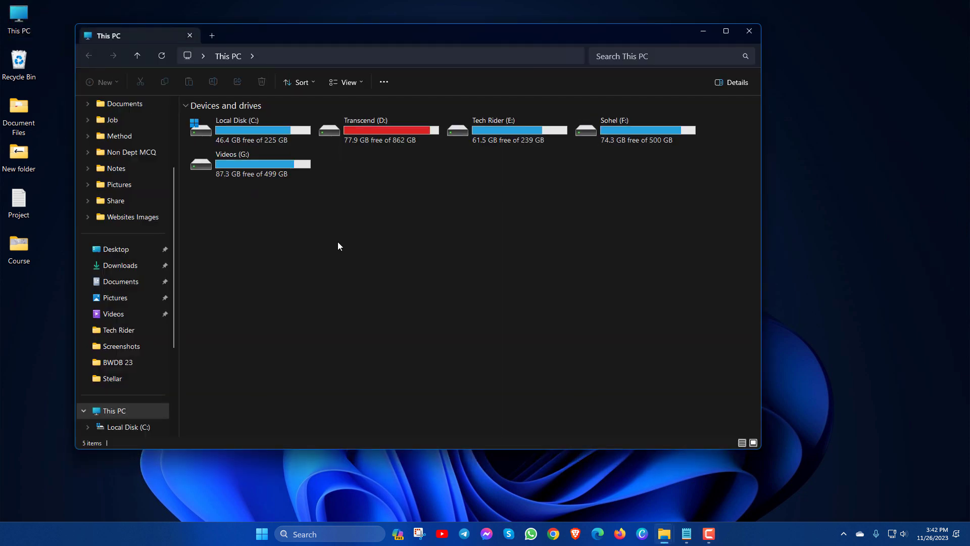
pyautogui.moveTo(477, 209)
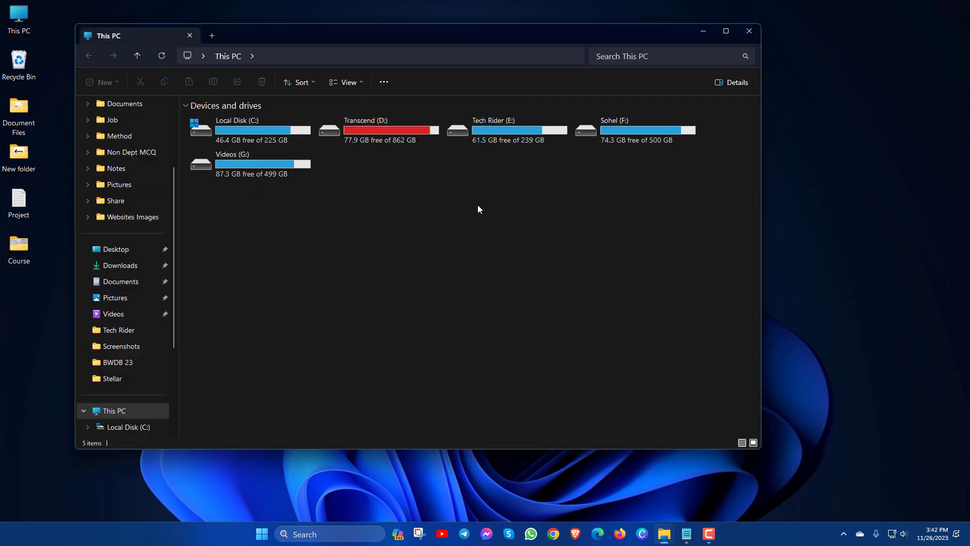
pyautogui.moveTo(443, 222)
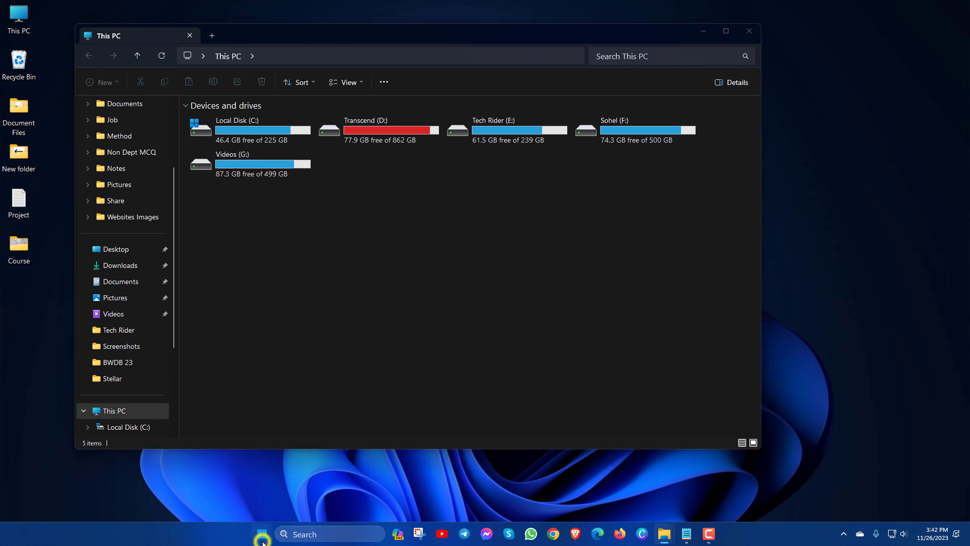
# Right-click Start to bring up the system tools menu for Disk Management.
pyautogui.rightClick(260, 534)
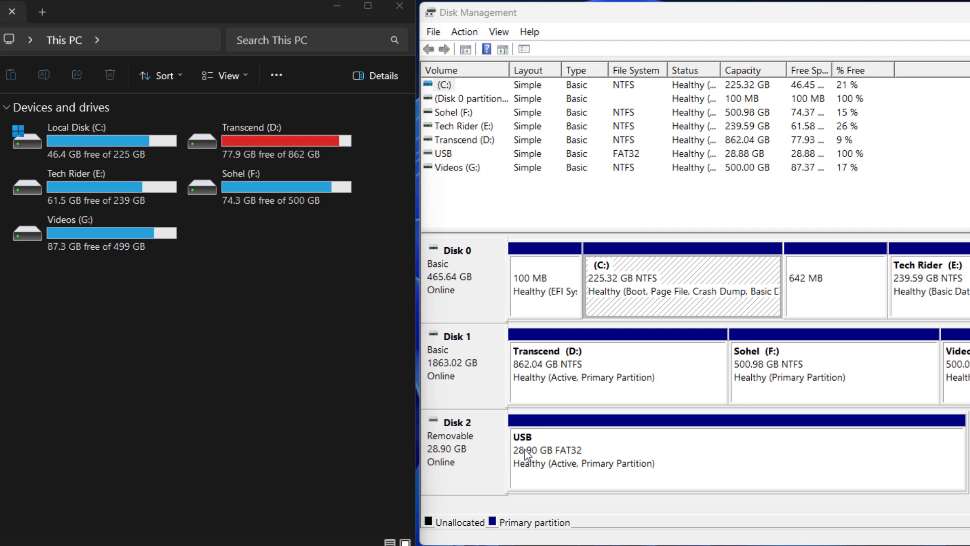
pyautogui.moveTo(535, 455)
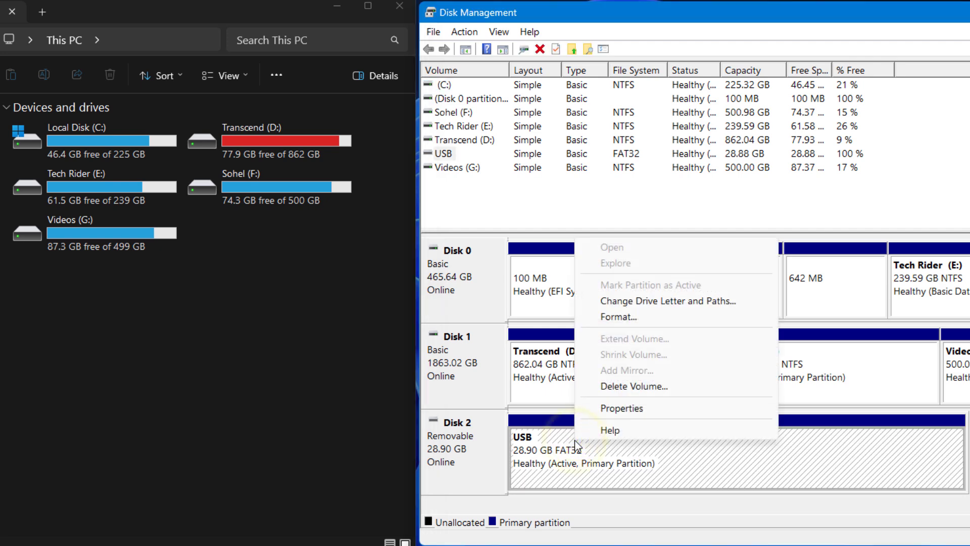
pyautogui.moveTo(643, 300)
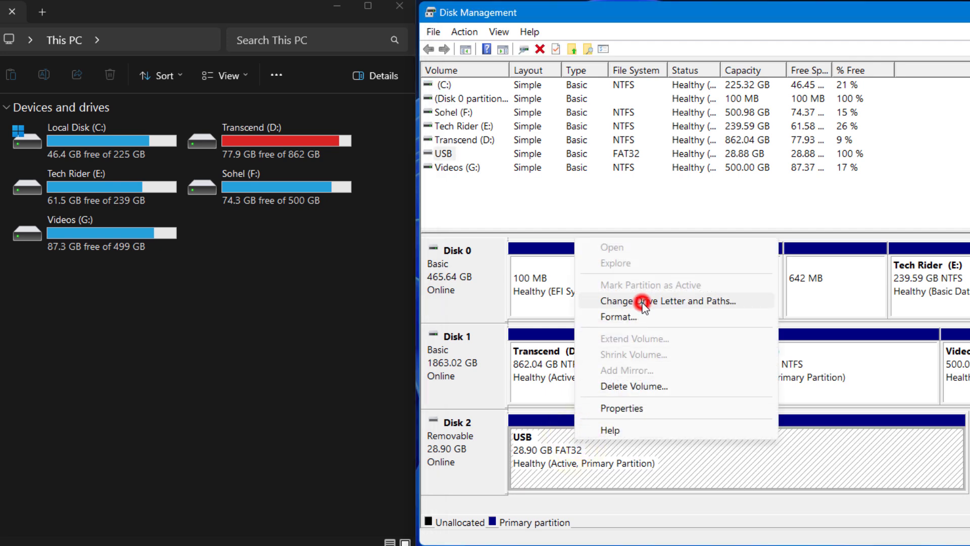
# Add drive letter H to the Disk 2 USB partition via Change Drive Letter and Paths.
pyautogui.click(645, 300)
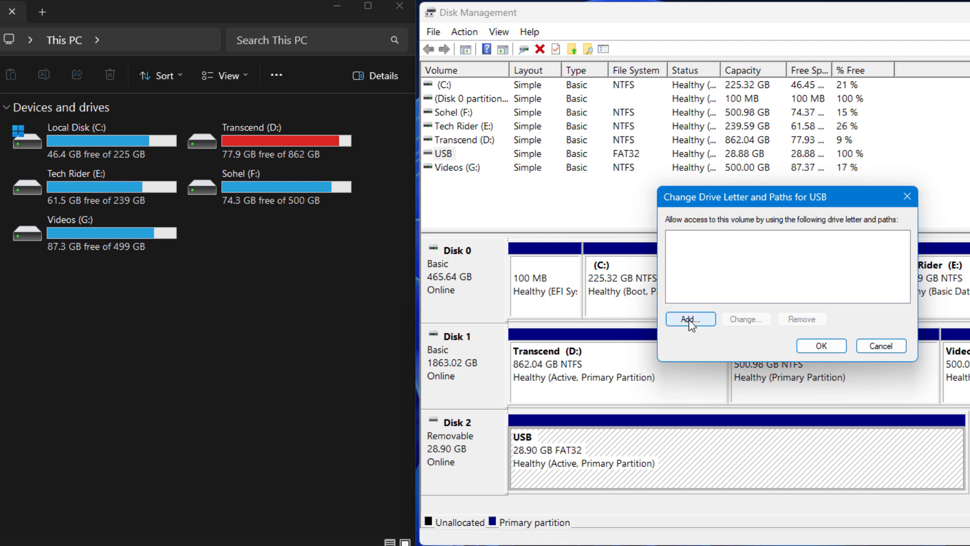
pyautogui.click(689, 318)
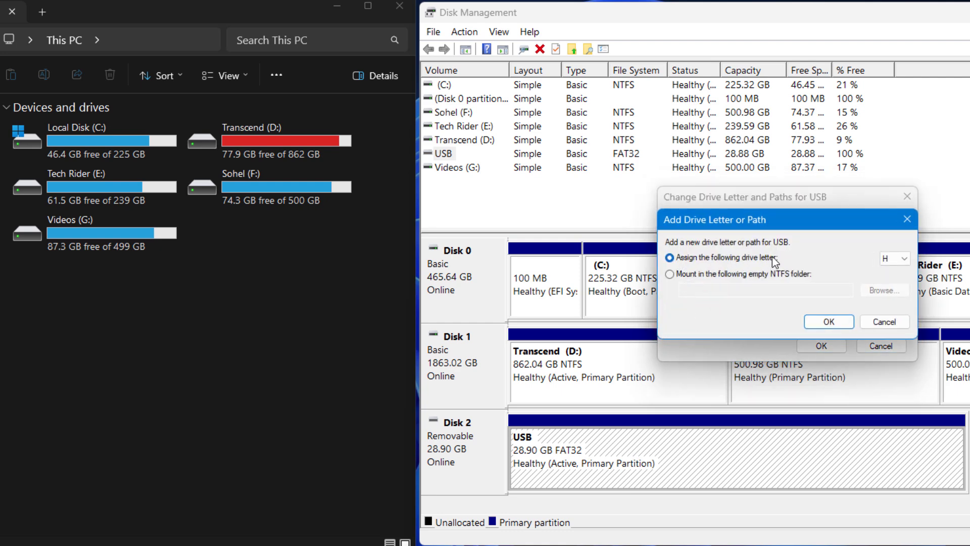
pyautogui.click(893, 258)
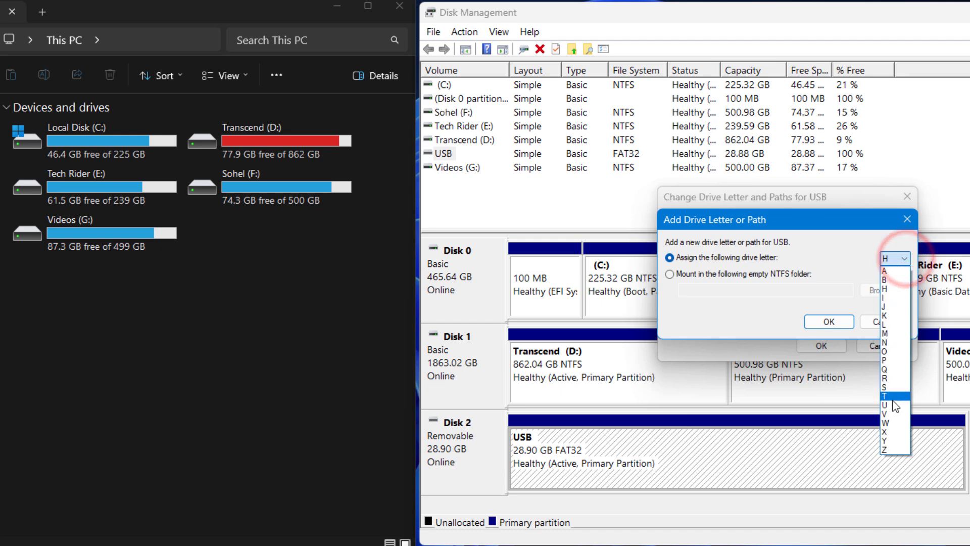
pyautogui.click(893, 258)
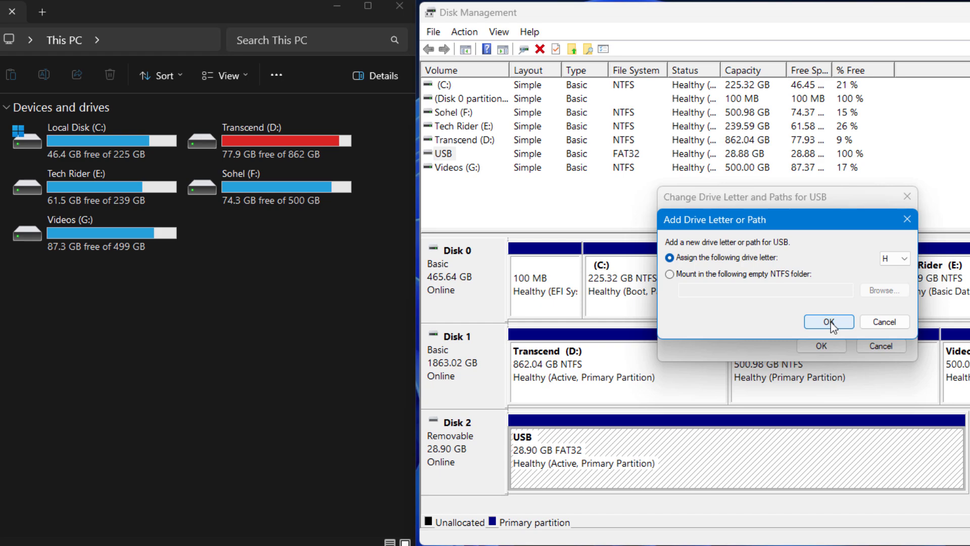
pyautogui.click(827, 322)
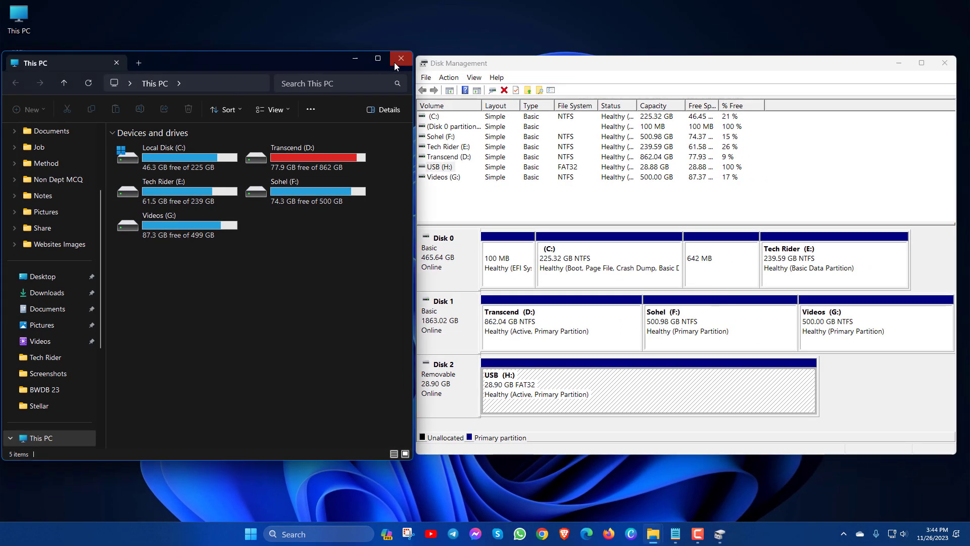
# Close the old This PC window and reopen This PC from the desktop.
pyautogui.click(400, 58)
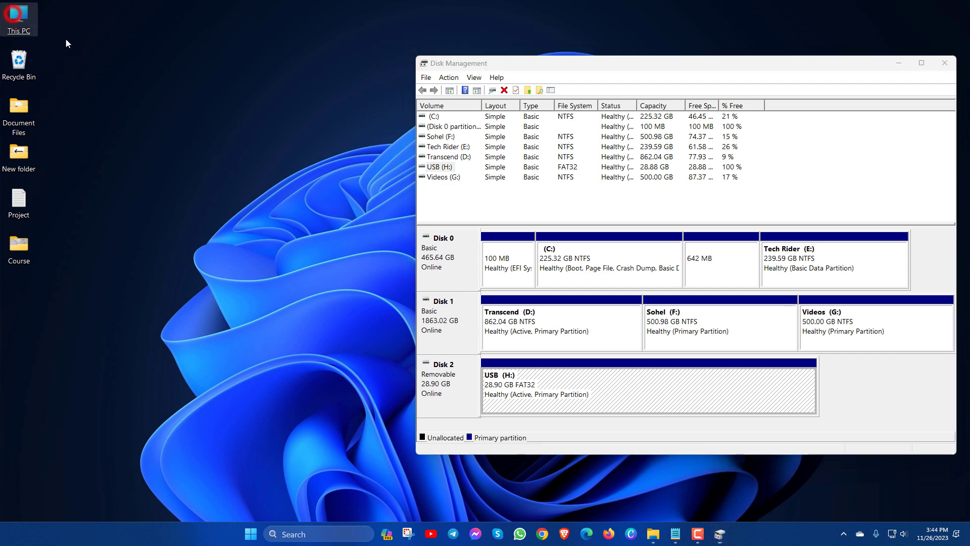
pyautogui.doubleClick(18, 16)
pyautogui.write('c')
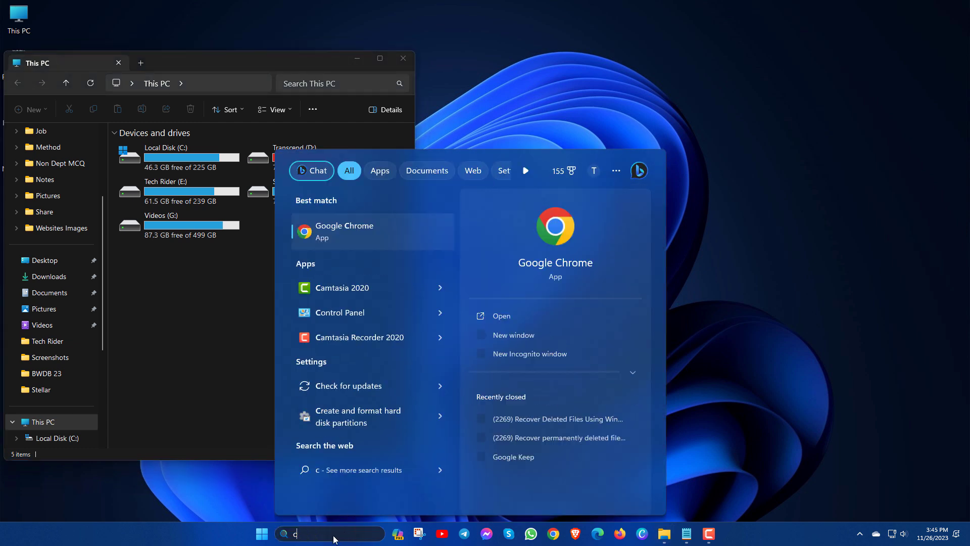
# Search for cmd and run Command Prompt as administrator.
pyautogui.write('md')
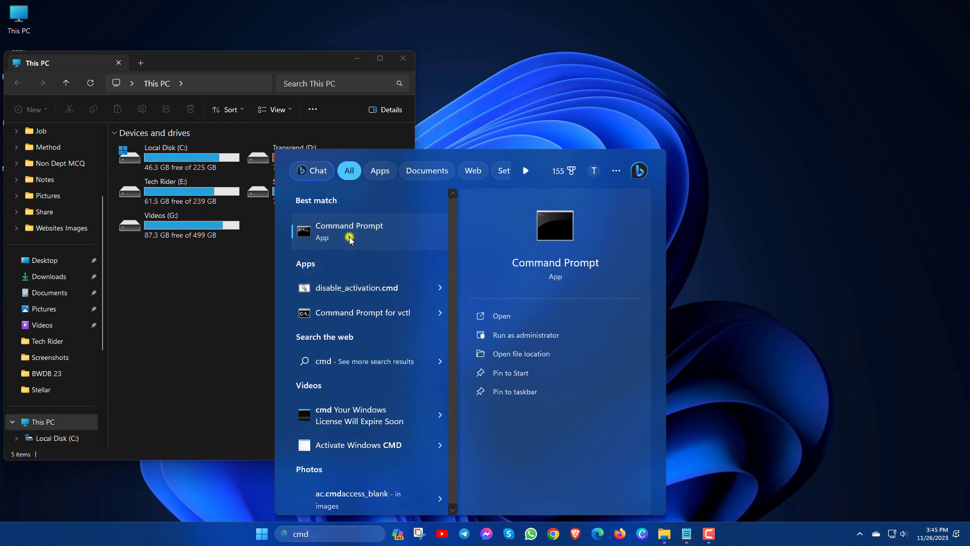
pyautogui.rightClick(349, 231)
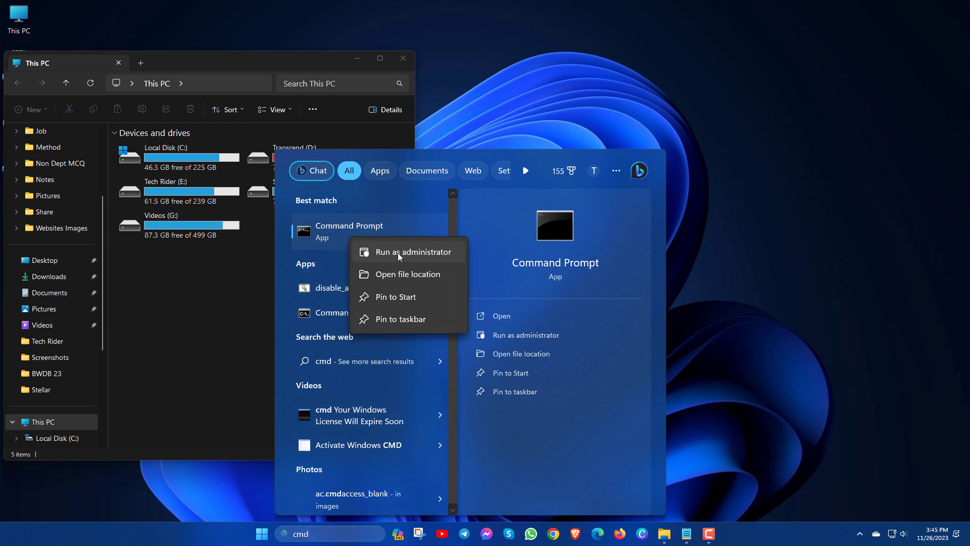
pyautogui.click(411, 251)
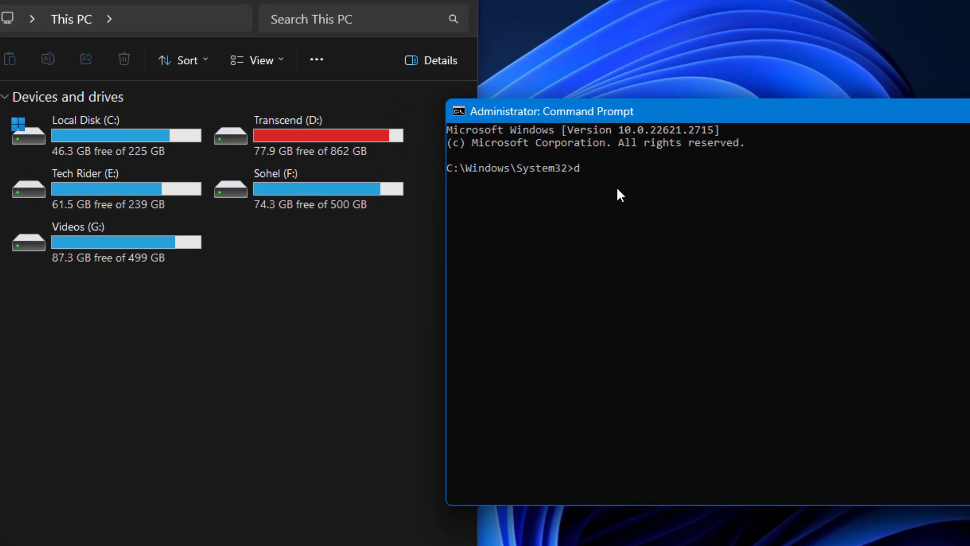
# Start DiskPart from Command Prompt and begin typing a list command.
pyautogui.write('iskpar')
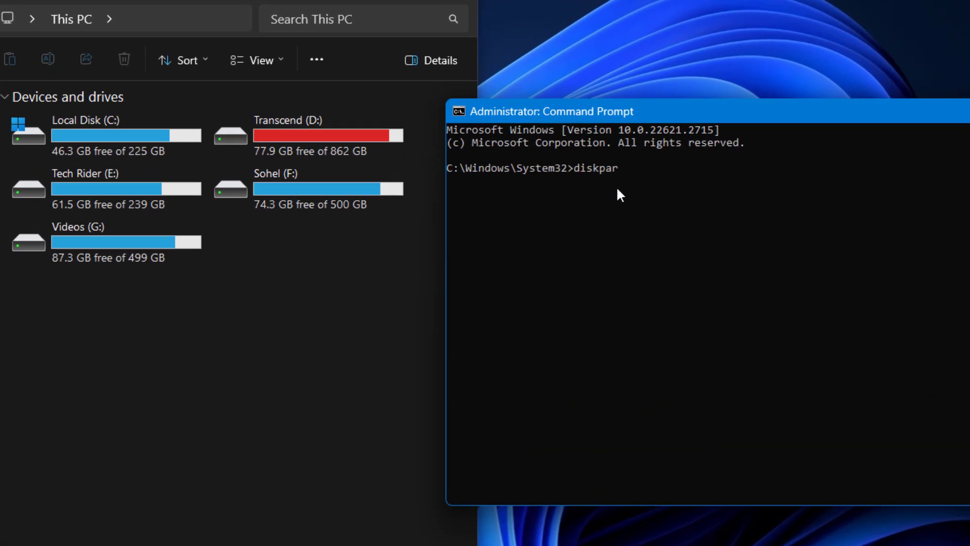
pyautogui.press('Return')
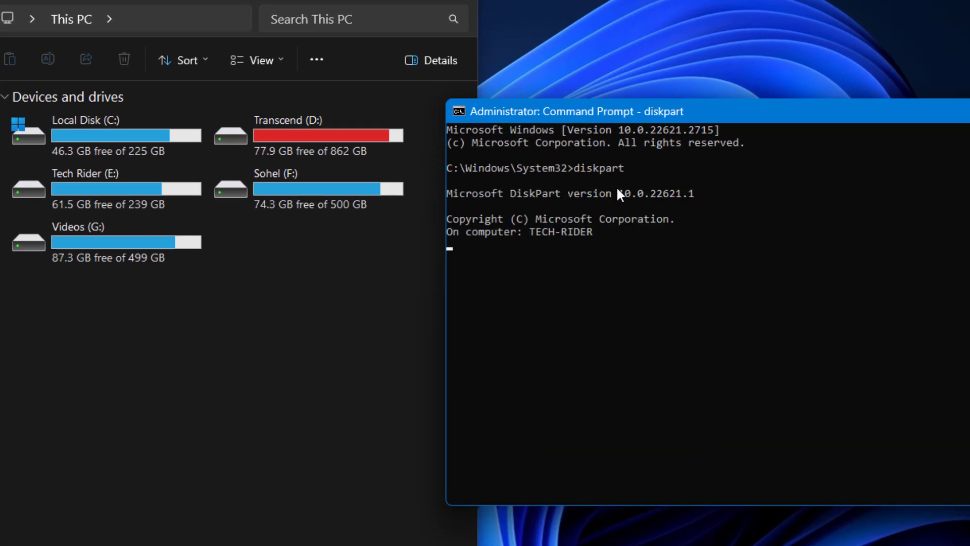
pyautogui.write('l')
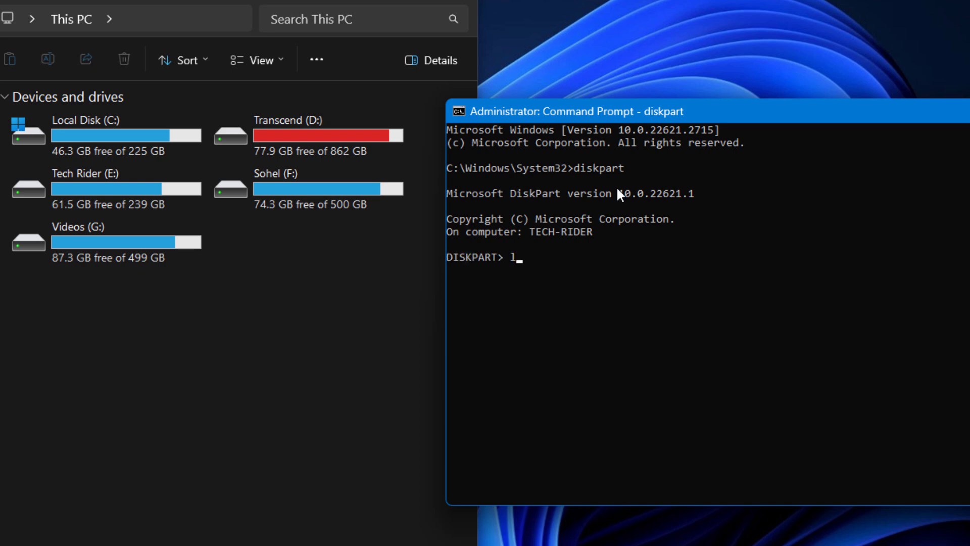
pyautogui.write('ist disk')
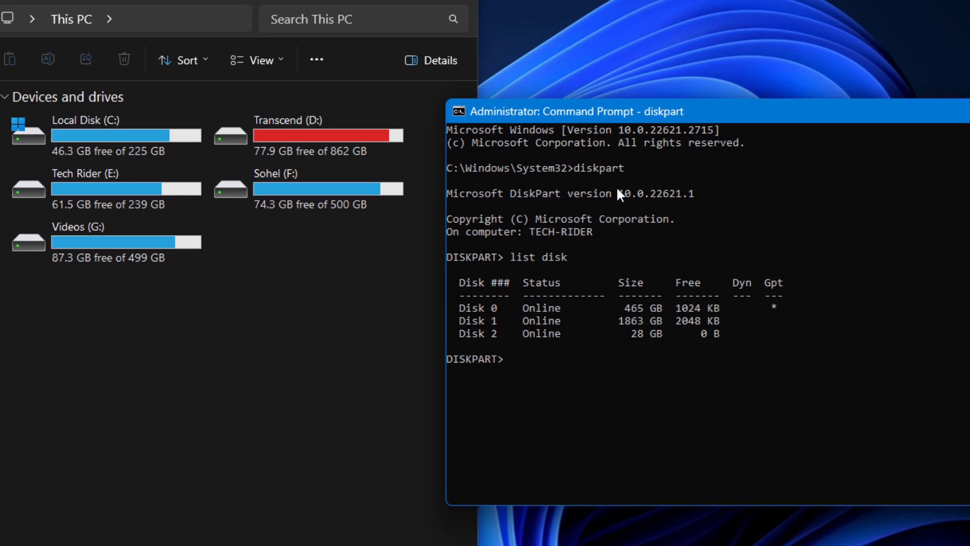
# Run 'select disk 2' and 'list partition' to show its 28 GB partition.
pyautogui.write('select')
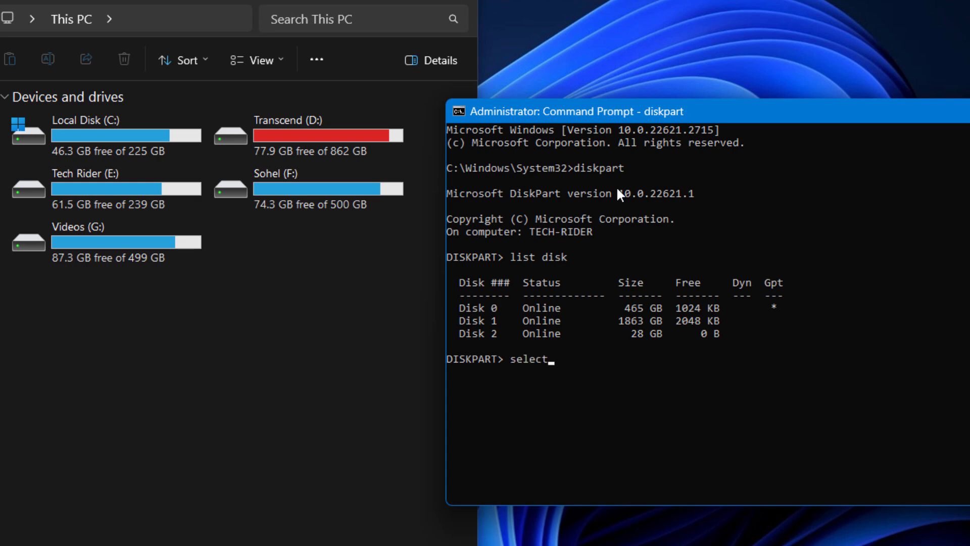
pyautogui.write('disk 2')
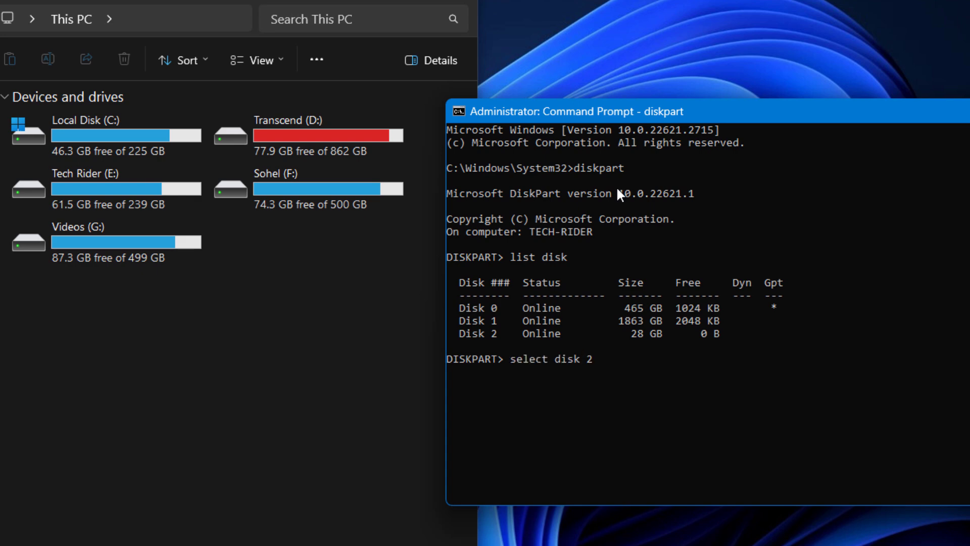
pyautogui.press('Return')
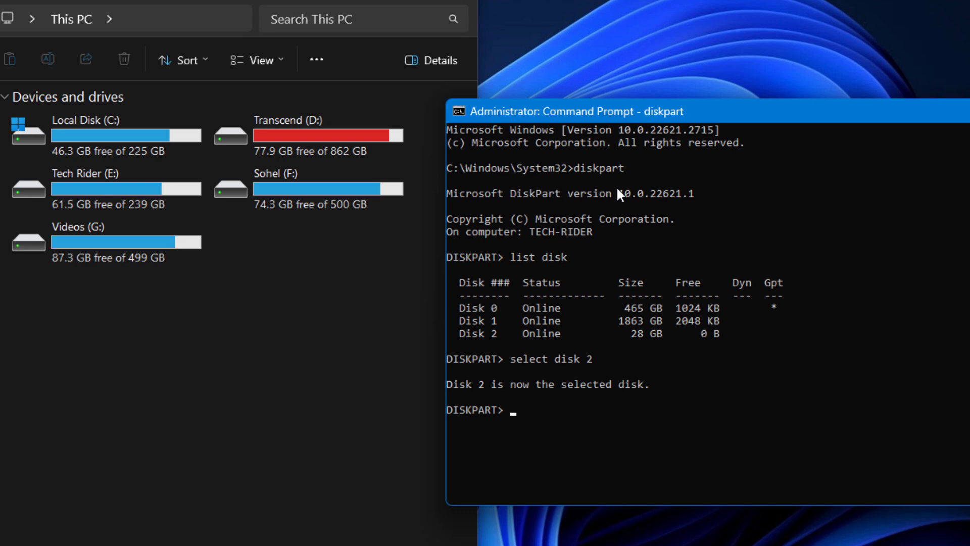
pyautogui.write('list partition')
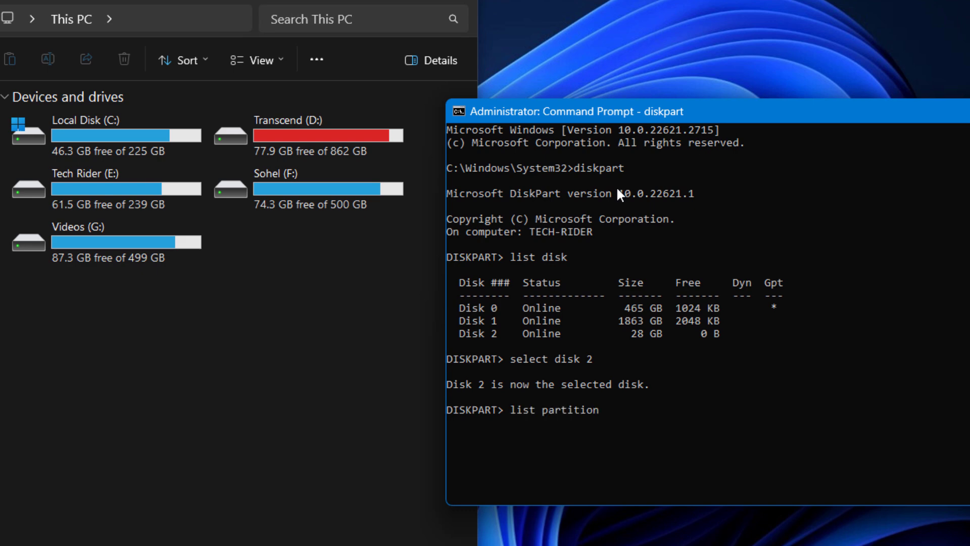
pyautogui.press('Return')
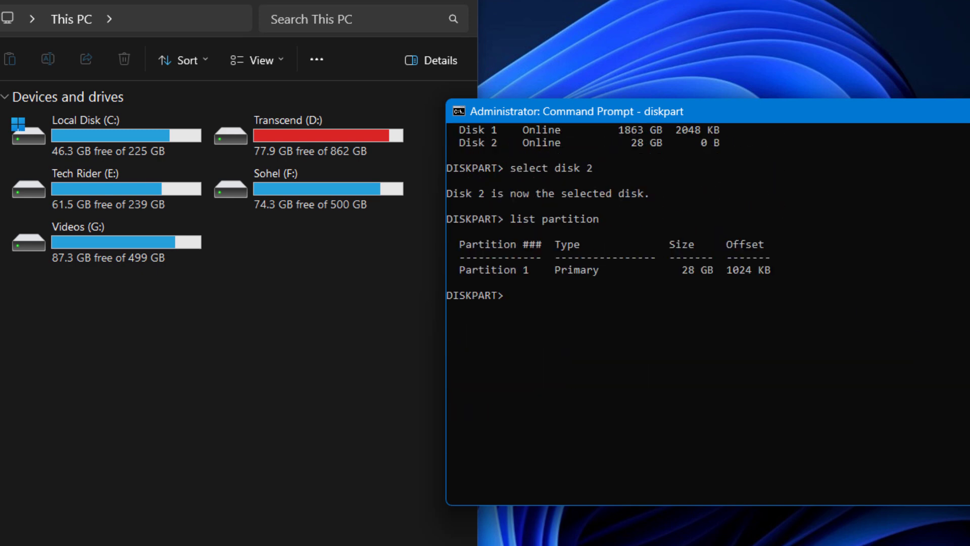
# Select partition 1 and enter 'assign letter=h' in DiskPart.
pyautogui.scroll(3)
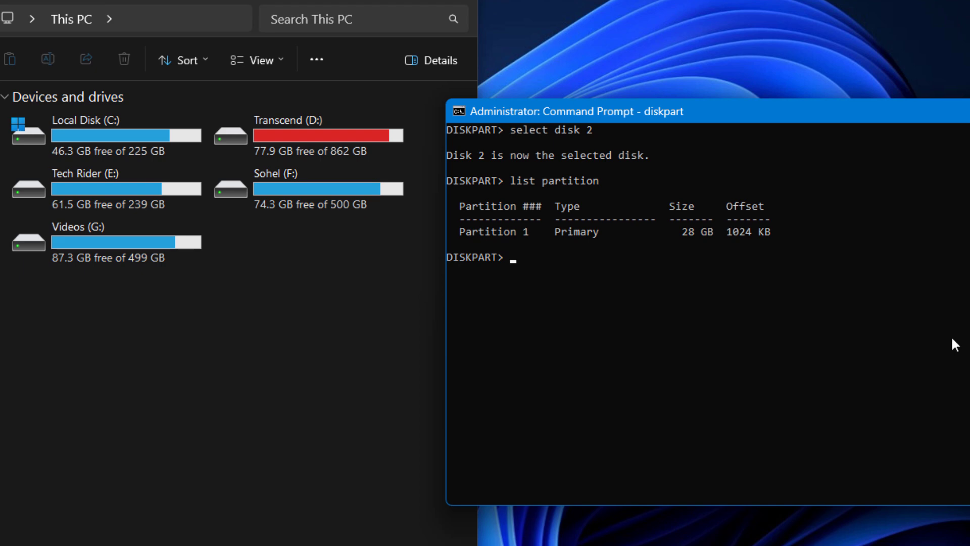
pyautogui.moveTo(527, 245)
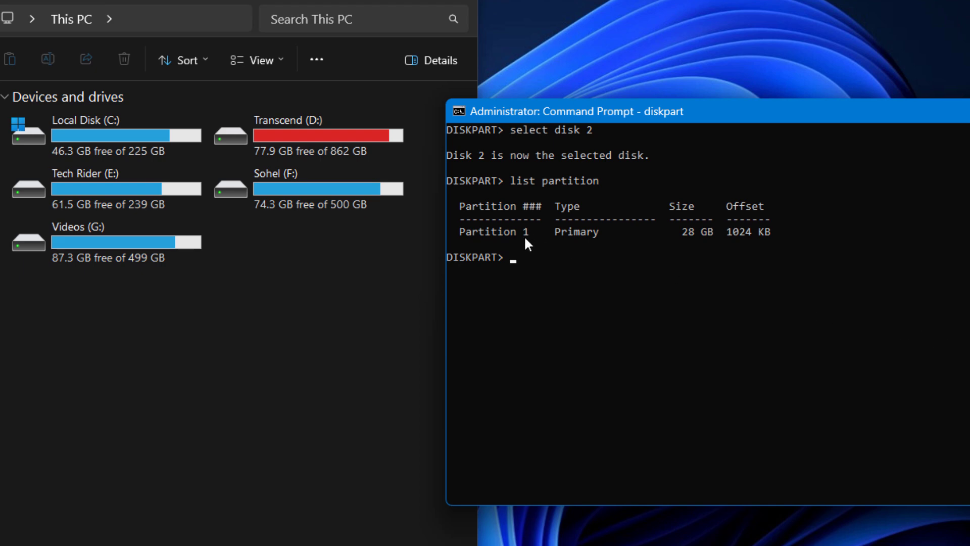
pyautogui.moveTo(667, 303)
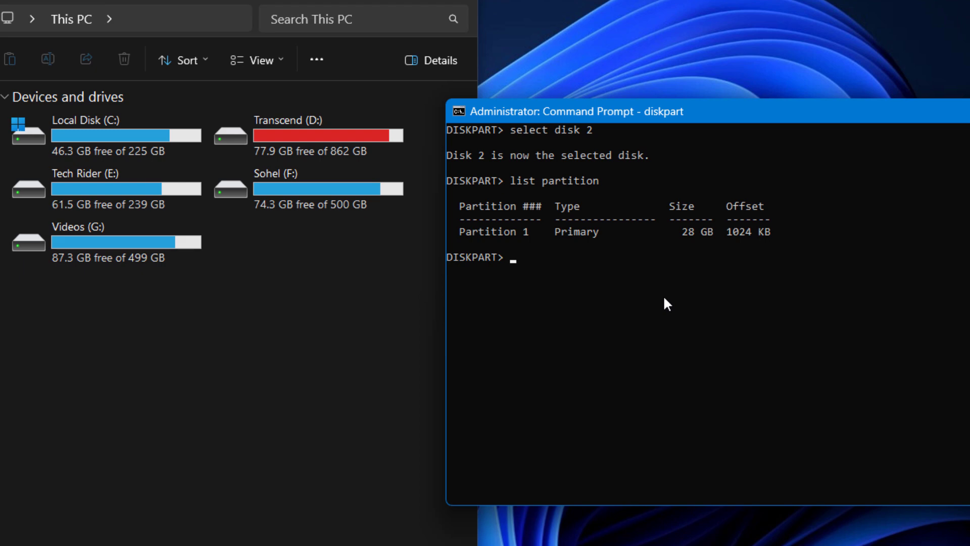
pyautogui.write('select partitio')
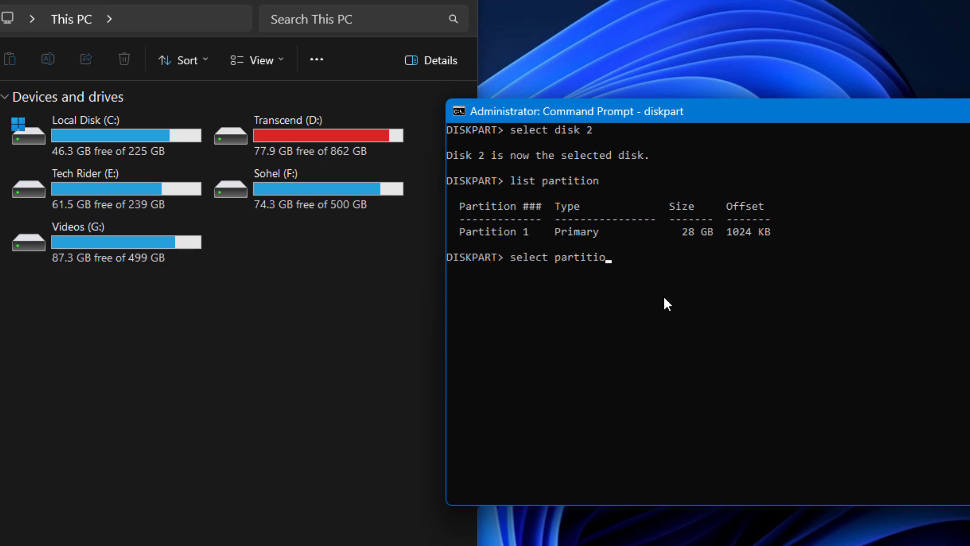
pyautogui.press('Return')
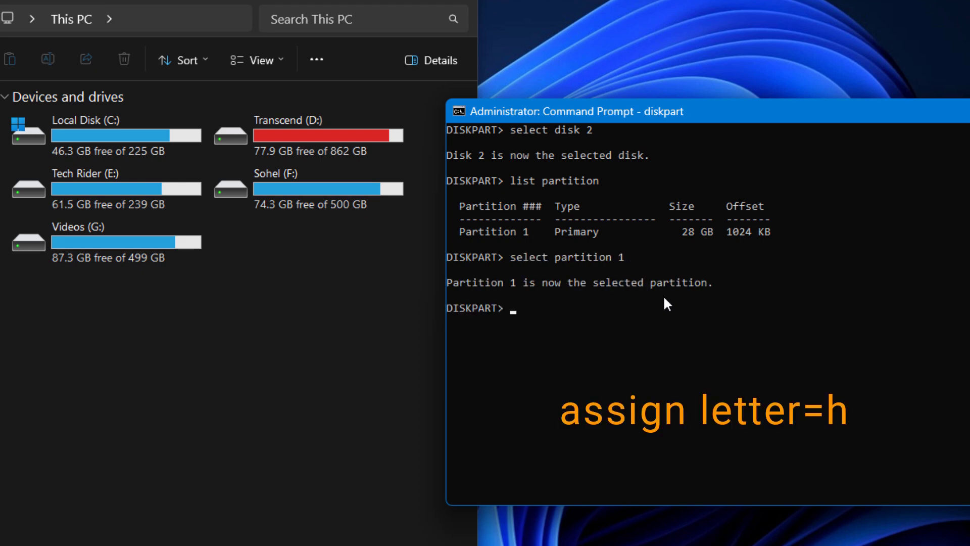
pyautogui.write('assign letter=h')
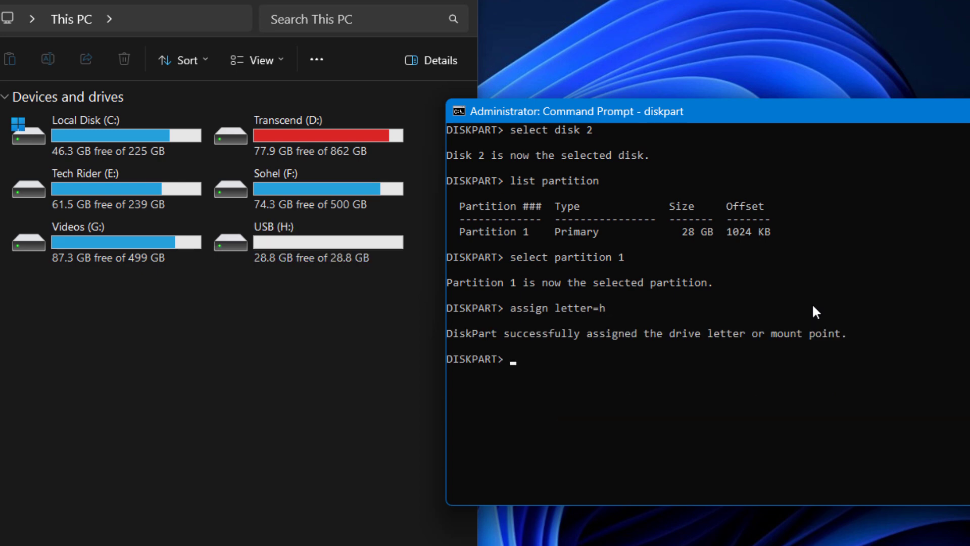
pyautogui.moveTo(274, 281)
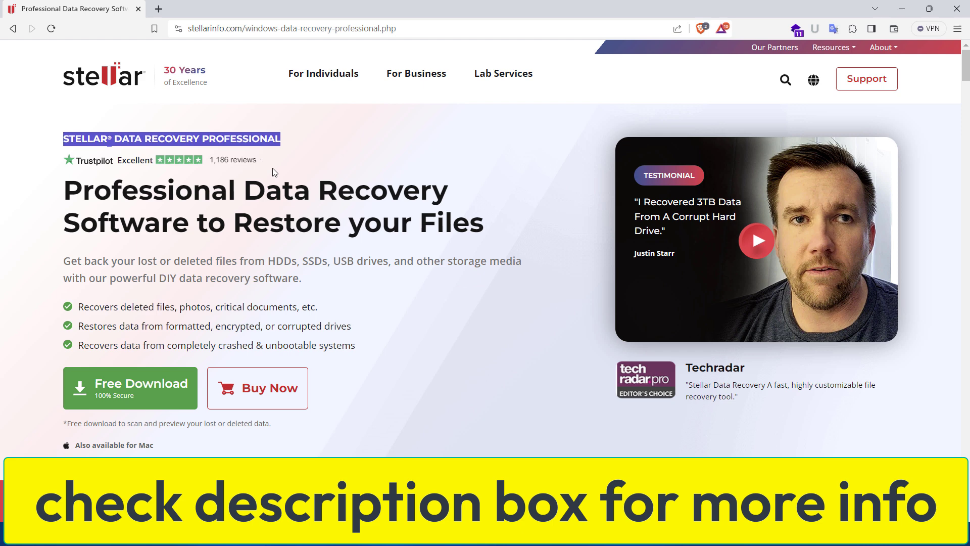
pyautogui.moveTo(193, 167)
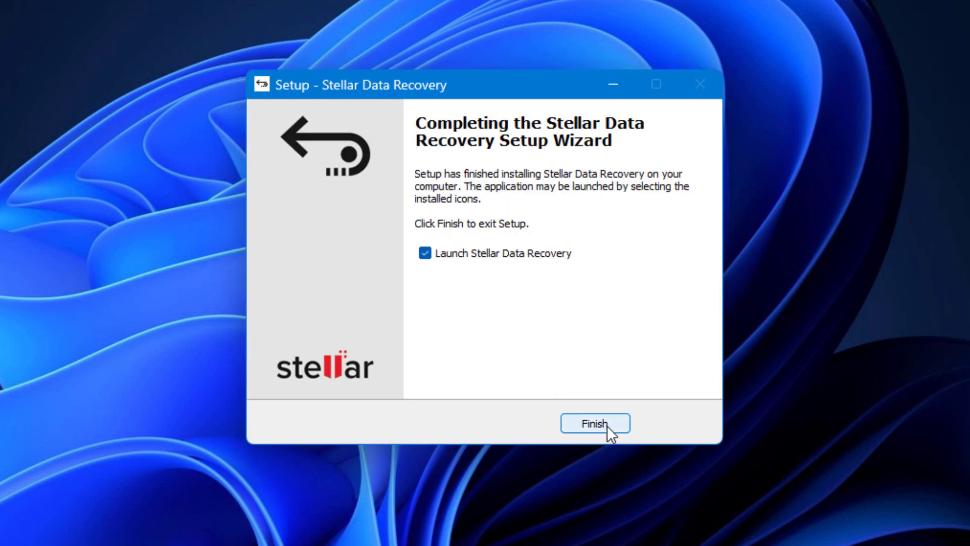
# Finish Stellar setup, then choose Can't Find Drive to search for lost partitions.
pyautogui.click(594, 423)
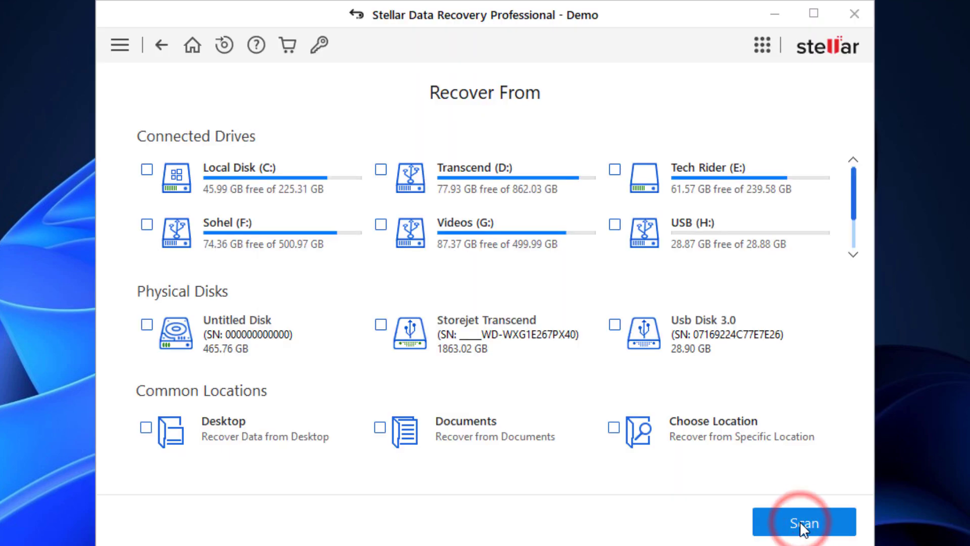
pyautogui.moveTo(781, 225)
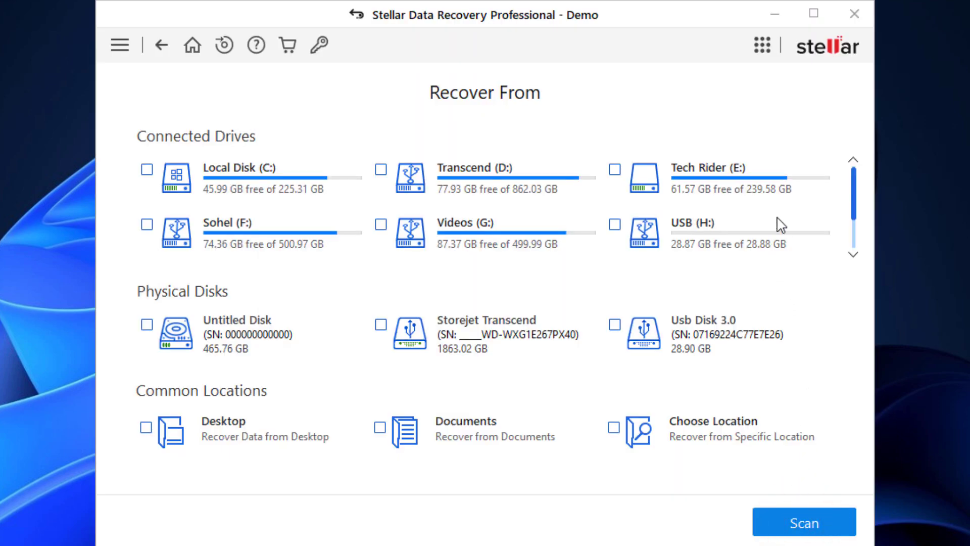
pyautogui.scroll(-3)
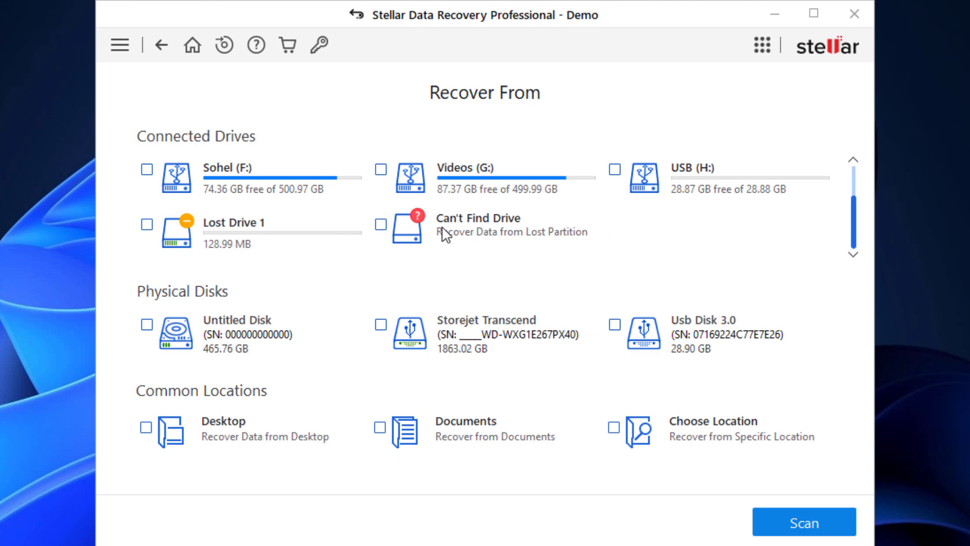
pyautogui.click(381, 225)
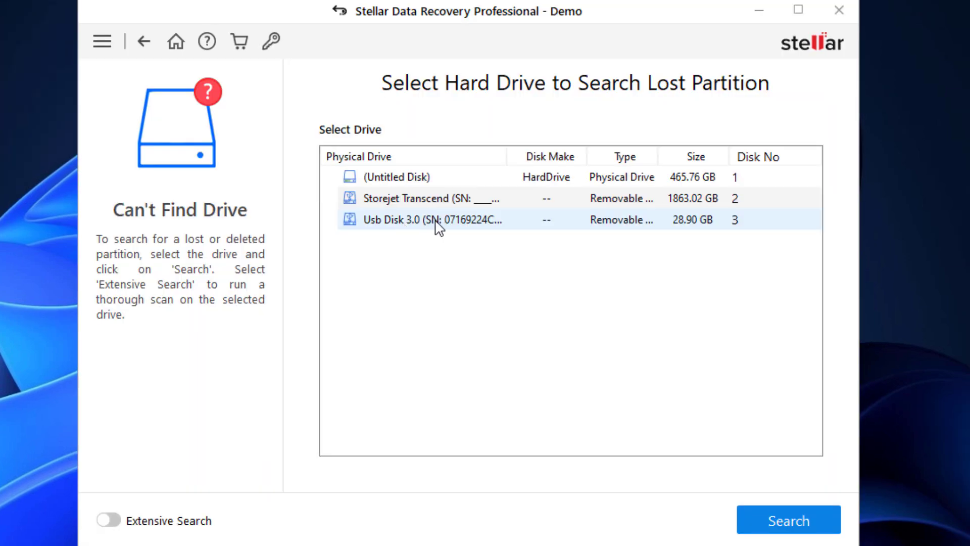
# Select the 28.90 GB Usb Disk 3.0 as the drive to search.
pyautogui.click(433, 220)
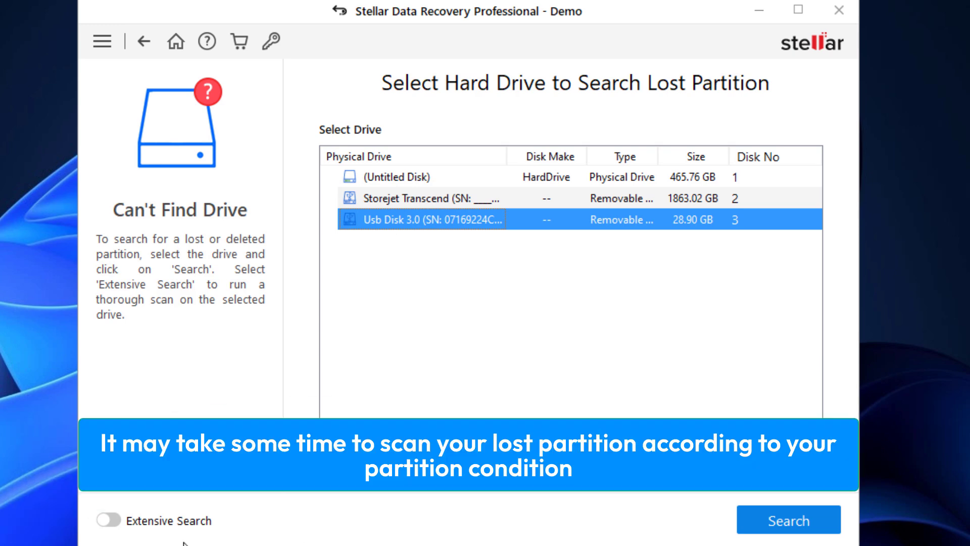
pyautogui.moveTo(204, 539)
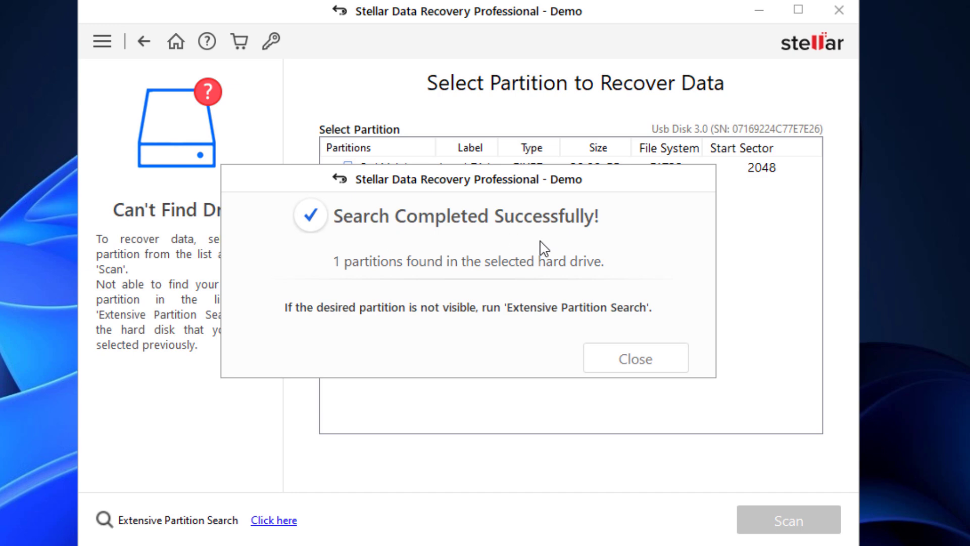
# Dismiss the search result, scan Std Vol 1, and close the scan-complete message.
pyautogui.click(634, 358)
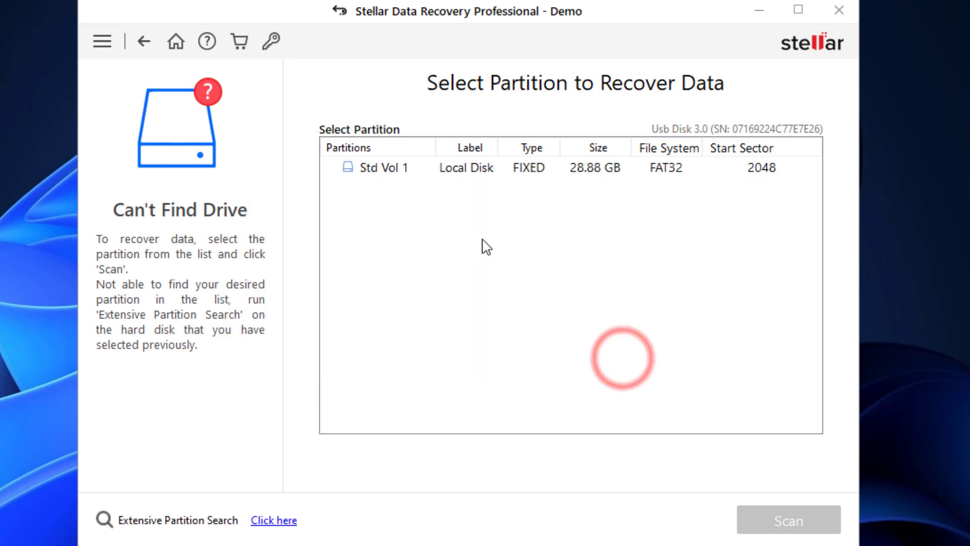
pyautogui.click(464, 167)
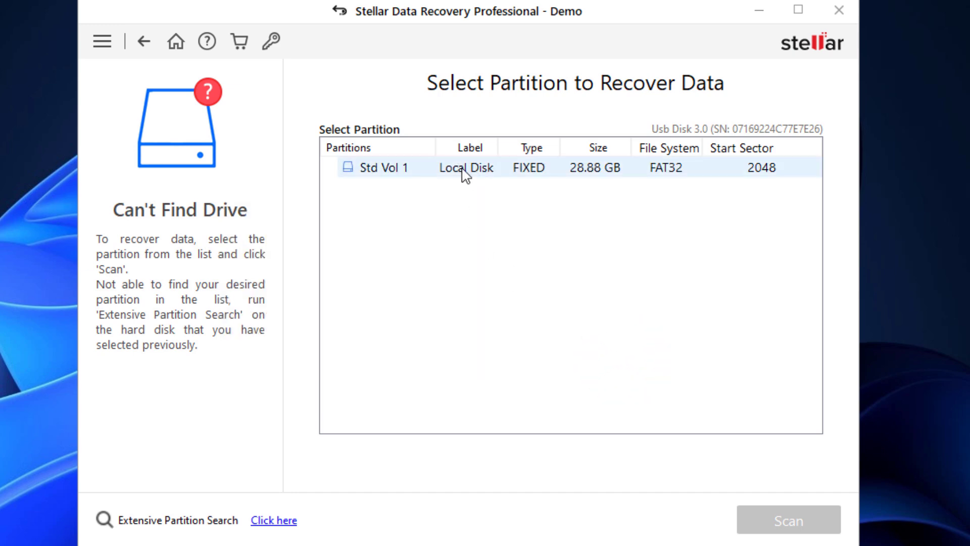
pyautogui.click(464, 167)
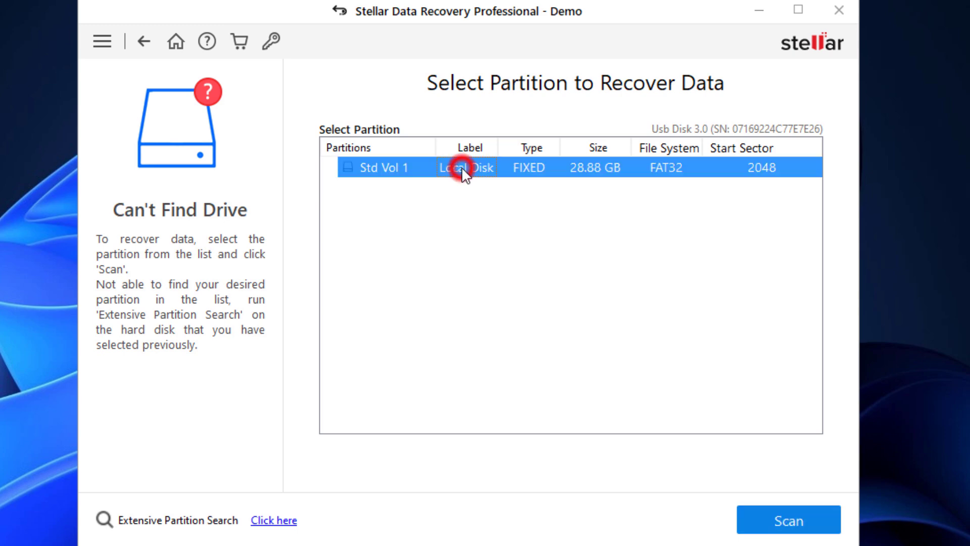
pyautogui.click(788, 519)
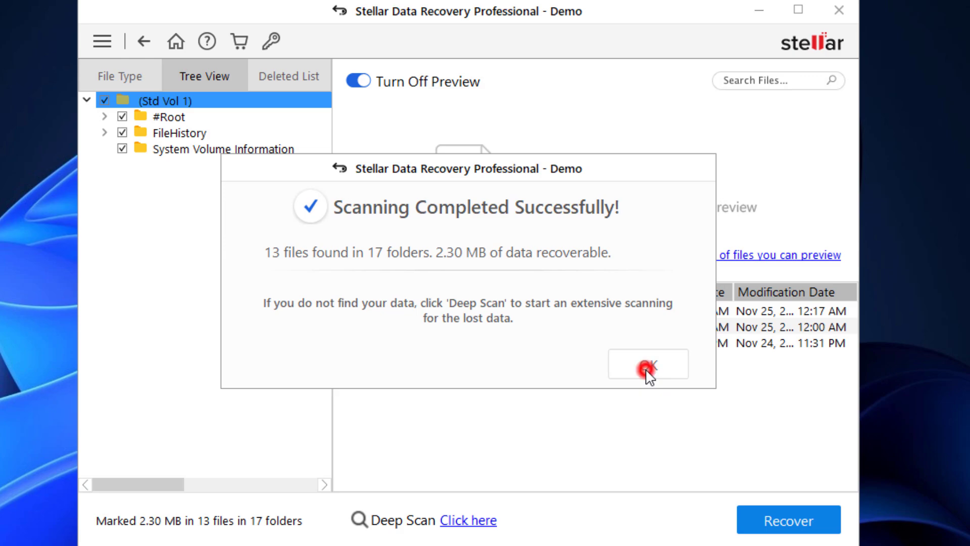
pyautogui.click(648, 364)
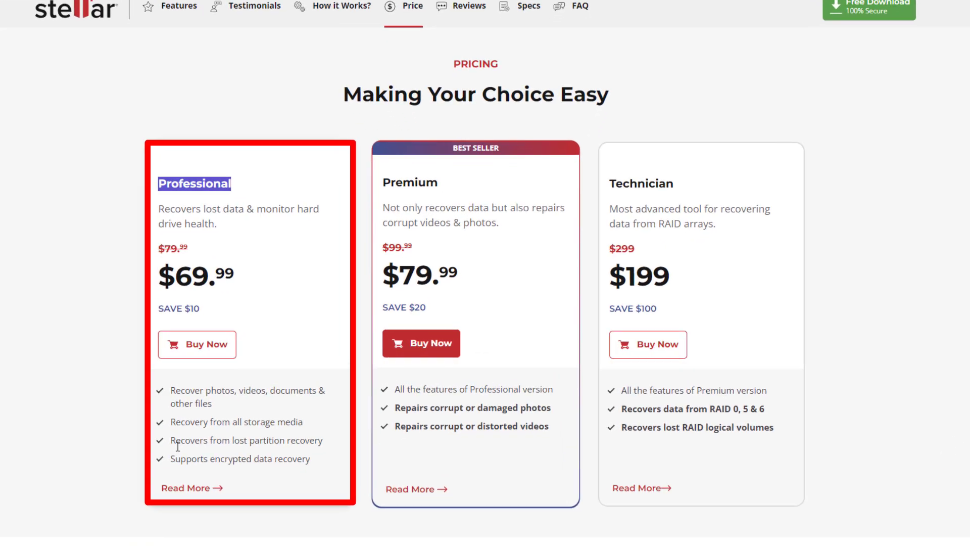
# Scroll down the Stellar product page to the Professional, Premium and Technician pricing plans.
pyautogui.scroll(-3)
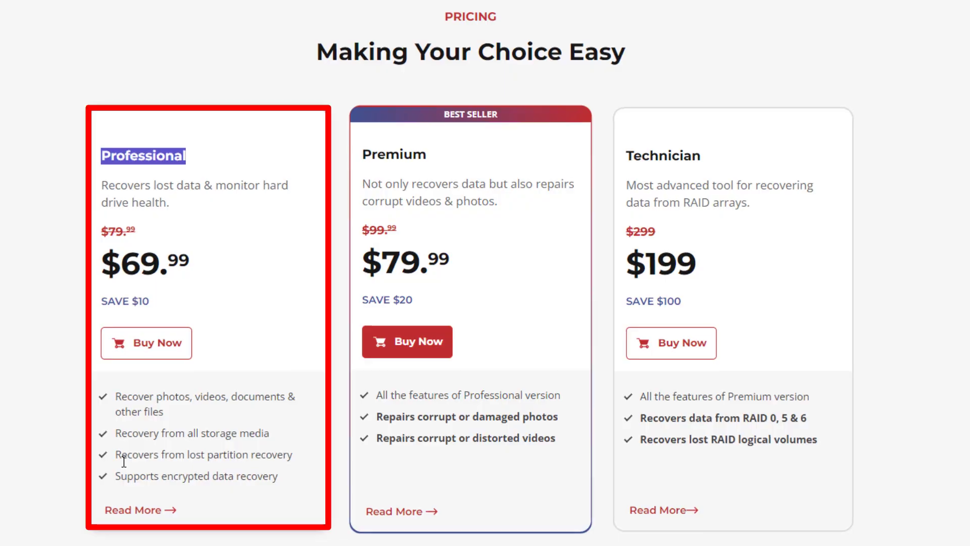